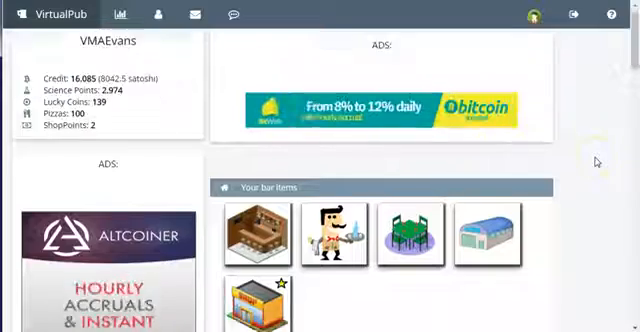
Step: Start a pizza and pass the Mellow Ads Gather Ingredients captcha for extra bacon
{"action": "scroll", "scroll_direction": "down", "scroll_amount": 3}
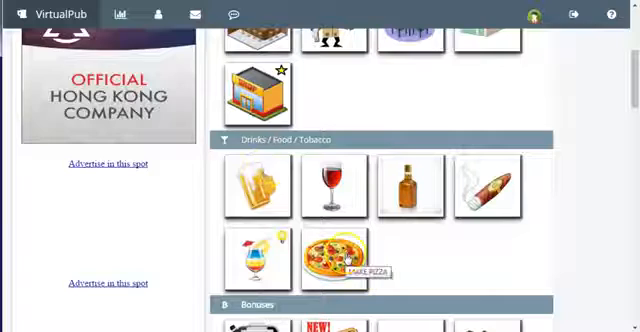
{"action": "left_click", "coordinate": [333, 253]}
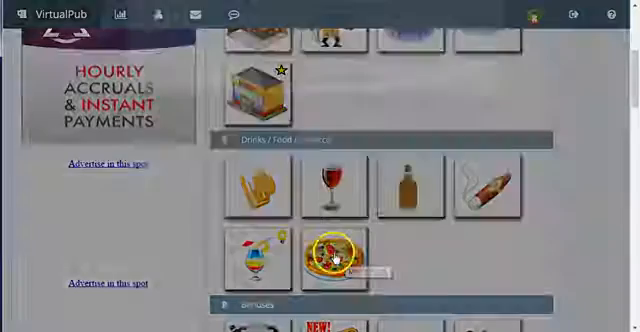
{"action": "left_click", "coordinate": [332, 255]}
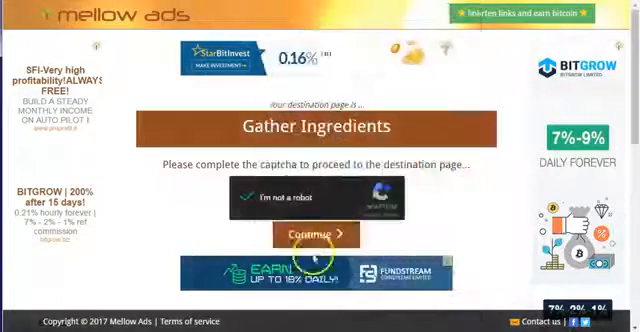
{"action": "left_click", "coordinate": [310, 234]}
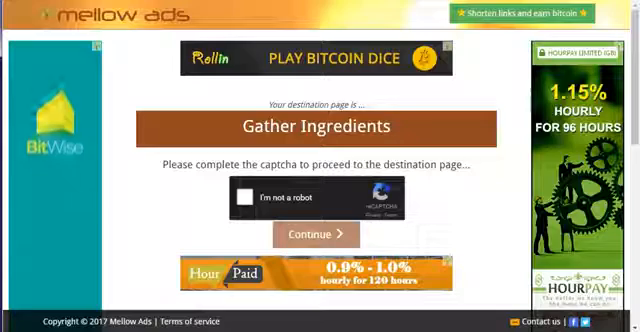
{"action": "left_click", "coordinate": [248, 197]}
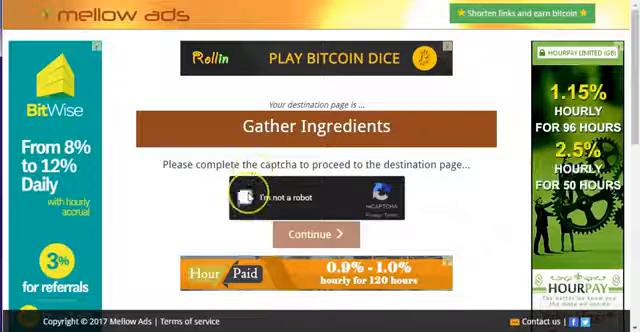
{"action": "left_click", "coordinate": [250, 196]}
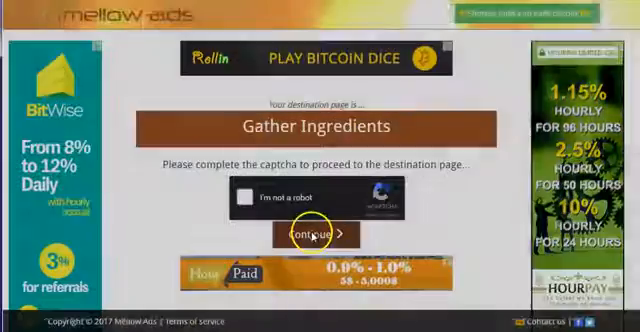
{"action": "left_click", "coordinate": [320, 236]}
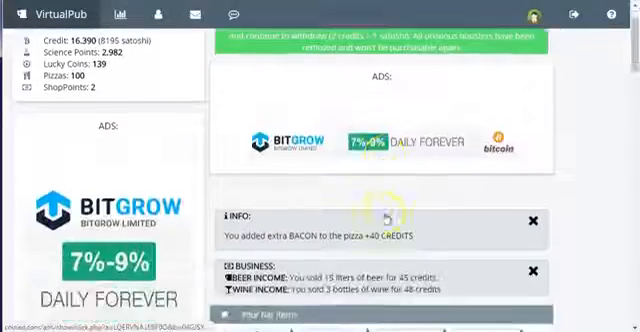
{"action": "scroll", "scroll_direction": "down", "scroll_amount": 3}
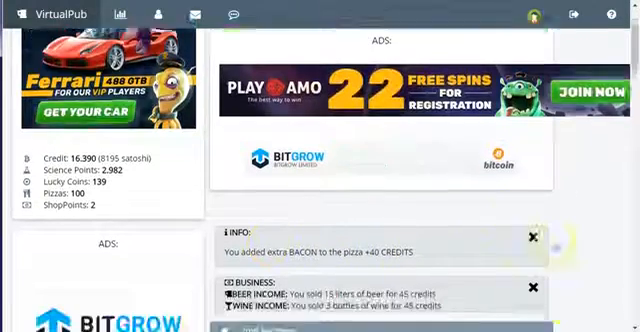
{"action": "scroll", "scroll_direction": "down", "scroll_amount": 3}
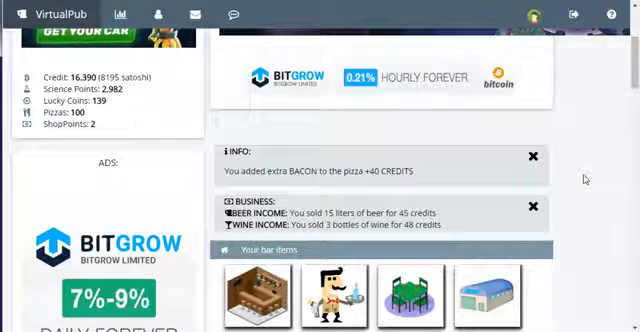
{"action": "scroll", "scroll_direction": "down", "scroll_amount": 3}
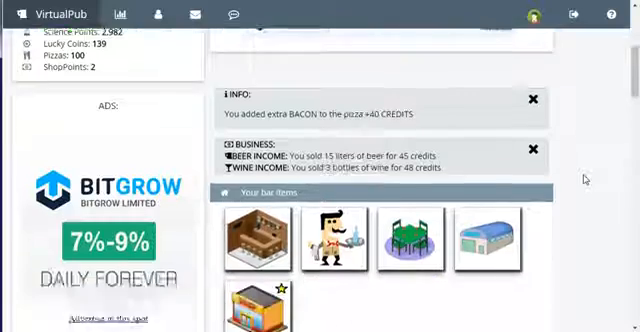
{"action": "scroll", "scroll_direction": "down", "scroll_amount": 3}
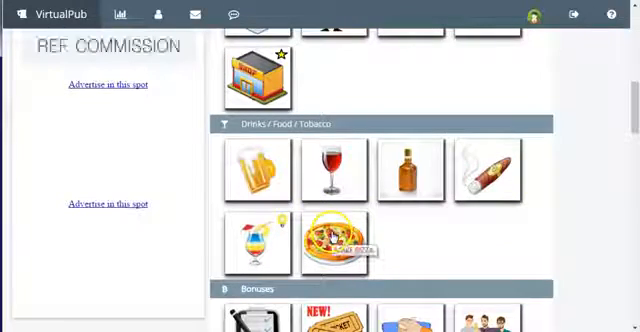
{"action": "left_click", "coordinate": [333, 237]}
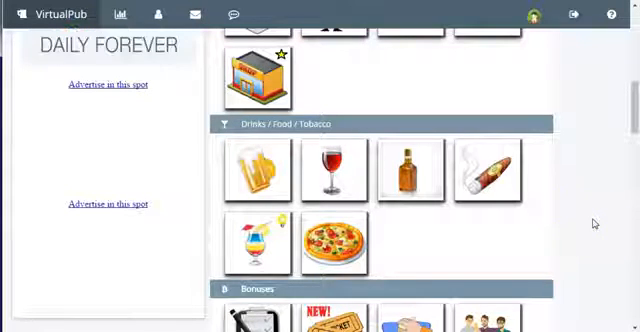
{"action": "scroll", "scroll_direction": "down", "scroll_amount": 3}
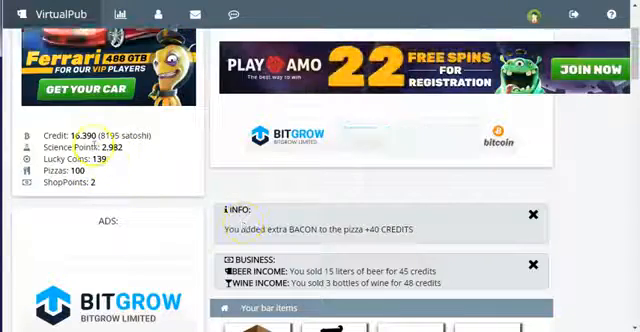
{"action": "scroll", "scroll_direction": "down", "scroll_amount": 3}
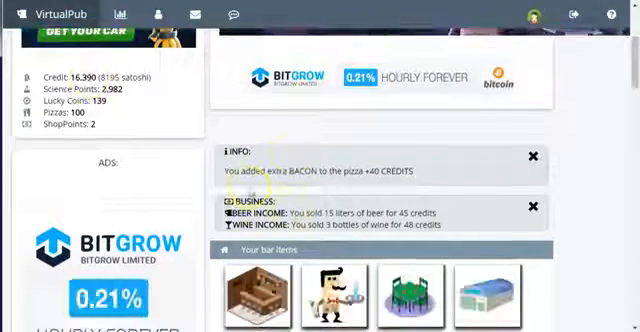
{"action": "scroll", "scroll_direction": "down", "scroll_amount": 3}
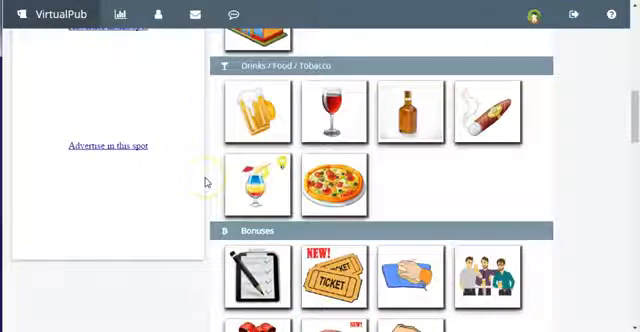
{"action": "scroll", "scroll_direction": "down", "scroll_amount": 3}
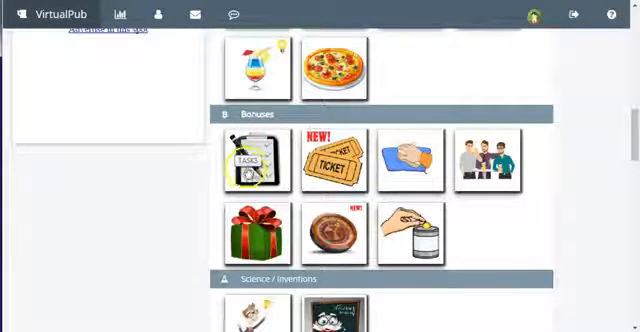
{"action": "left_click", "coordinate": [252, 163]}
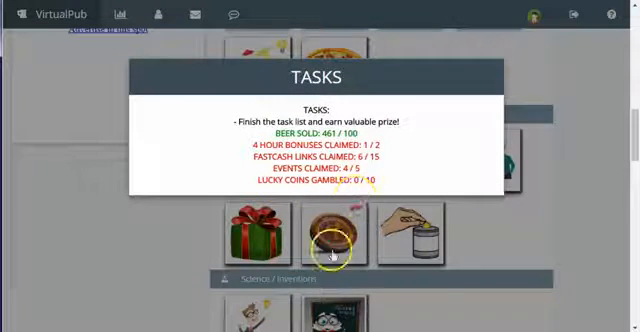
{"action": "mouse_move", "coordinate": [325, 190]}
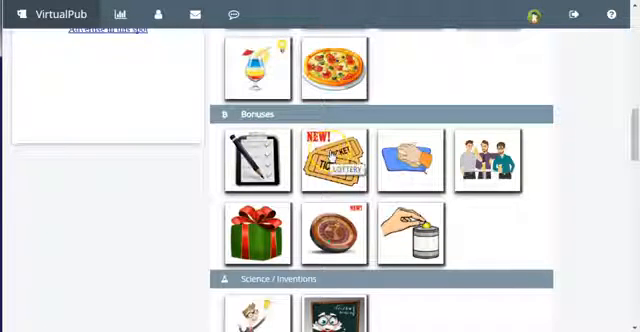
Step: Open lottery round #114 and scroll through its tickets, prizes and last results
{"action": "left_click", "coordinate": [326, 160]}
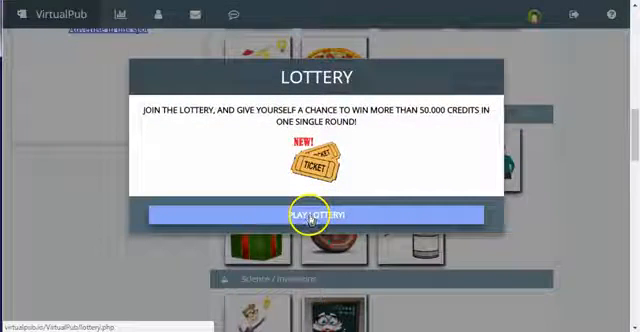
{"action": "left_click", "coordinate": [318, 214]}
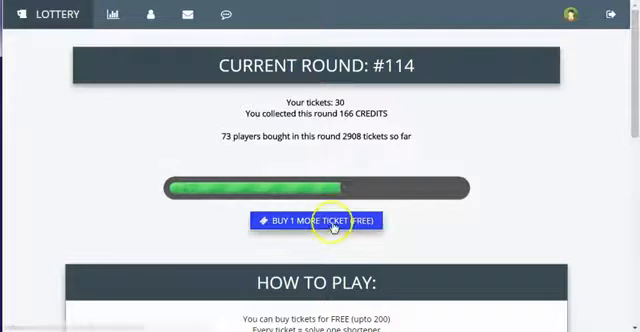
{"action": "scroll", "scroll_direction": "down", "scroll_amount": 3}
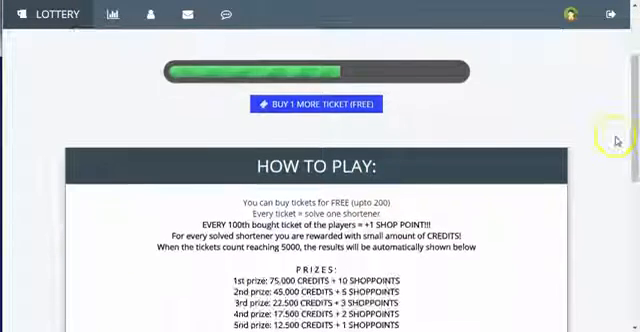
{"action": "scroll", "scroll_direction": "down", "scroll_amount": 3}
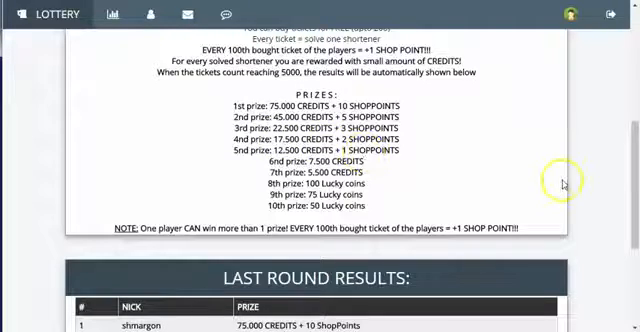
{"action": "scroll", "scroll_direction": "down", "scroll_amount": 3}
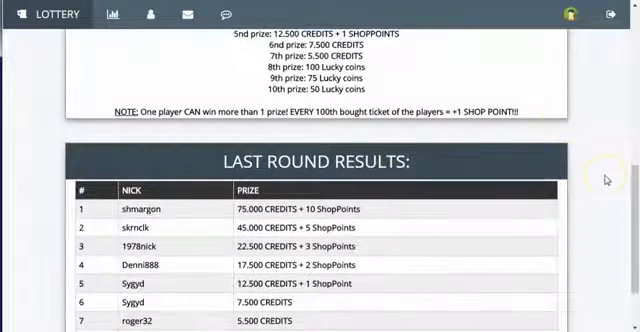
{"action": "scroll", "scroll_direction": "down", "scroll_amount": 3}
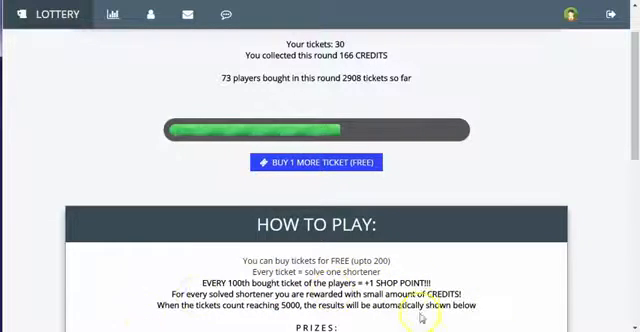
{"action": "scroll", "scroll_direction": "down", "scroll_amount": 3}
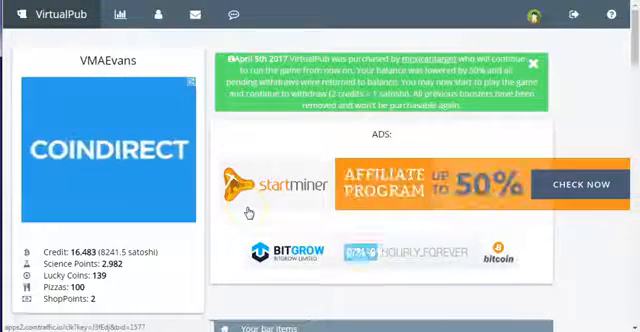
{"action": "scroll", "scroll_direction": "down", "scroll_amount": 3}
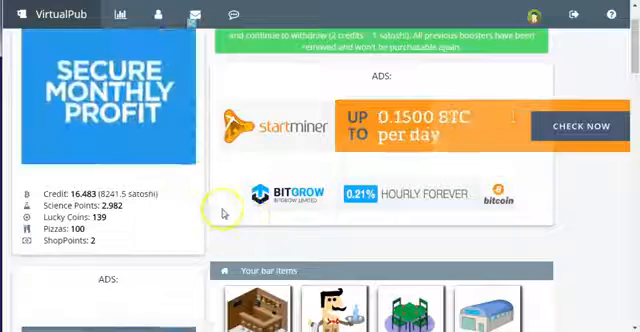
{"action": "scroll", "scroll_direction": "down", "scroll_amount": 3}
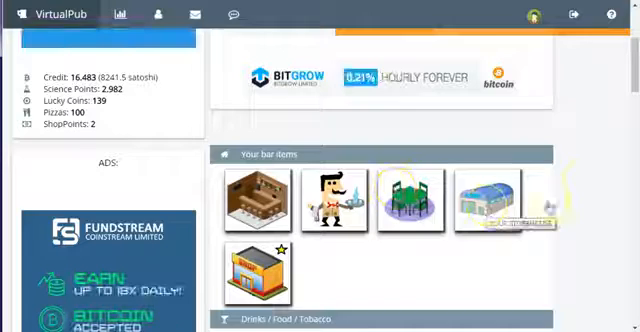
{"action": "scroll", "scroll_direction": "down", "scroll_amount": 3}
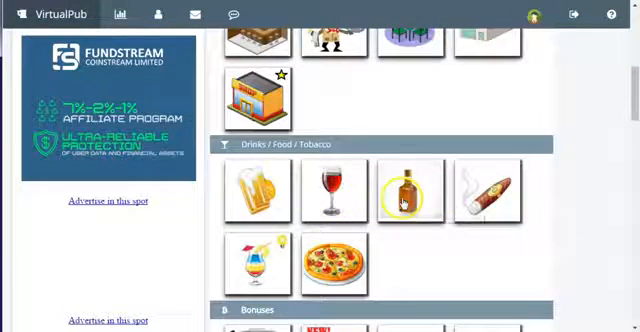
{"action": "scroll", "scroll_direction": "down", "scroll_amount": 3}
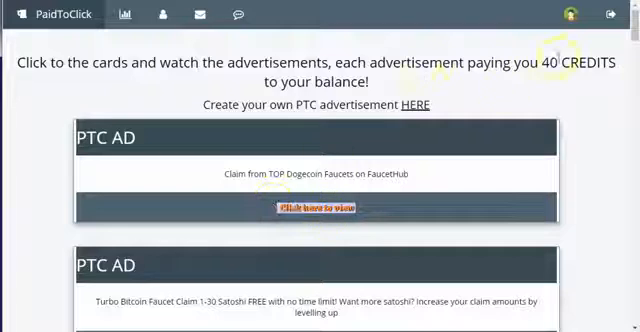
Step: View the FaucetHub PTC ad, pass the store-front captcha, and confirm the view
{"action": "left_click", "coordinate": [312, 208]}
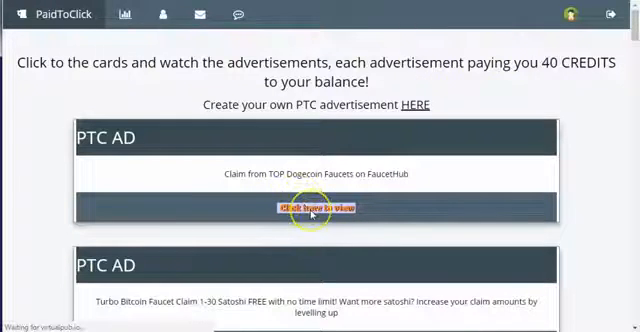
{"action": "left_click", "coordinate": [323, 208]}
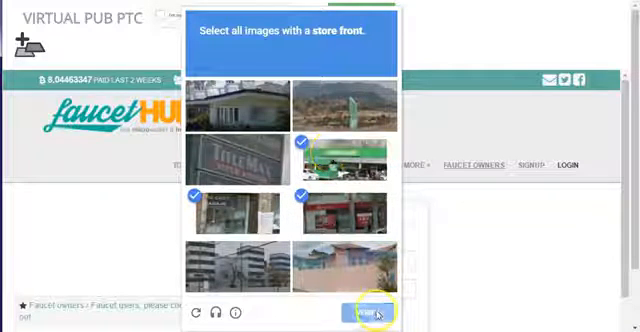
{"action": "left_click", "coordinate": [375, 310]}
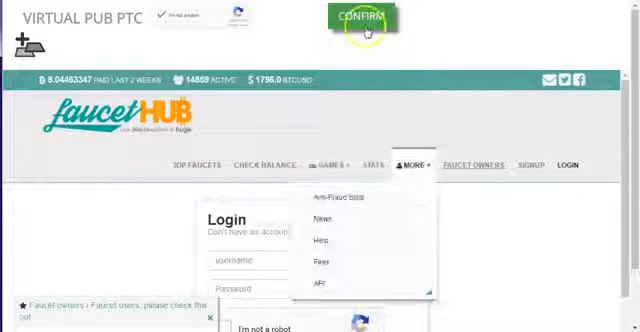
{"action": "left_click", "coordinate": [369, 15]}
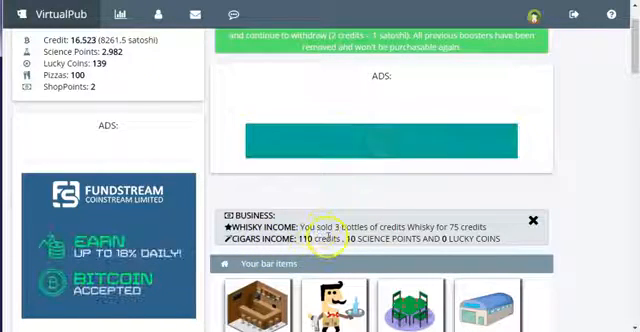
Step: Scroll the pub page down to the Bonuses and Science / Inventions sections
{"action": "scroll", "scroll_direction": "down", "scroll_amount": 3}
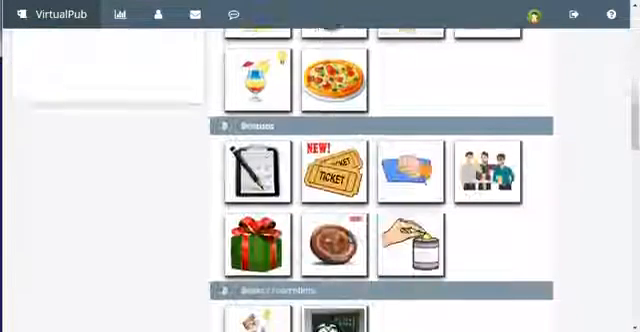
{"action": "scroll", "scroll_direction": "down", "scroll_amount": 3}
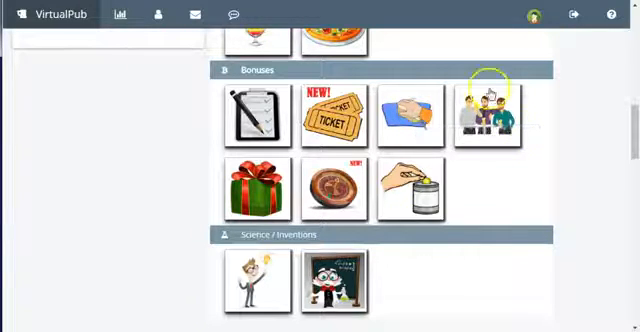
{"action": "mouse_move", "coordinate": [488, 110]}
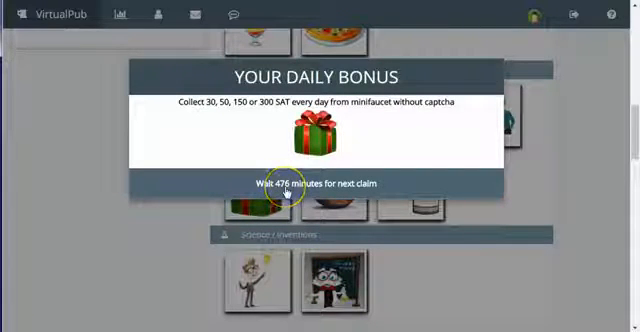
{"action": "mouse_move", "coordinate": [608, 161]}
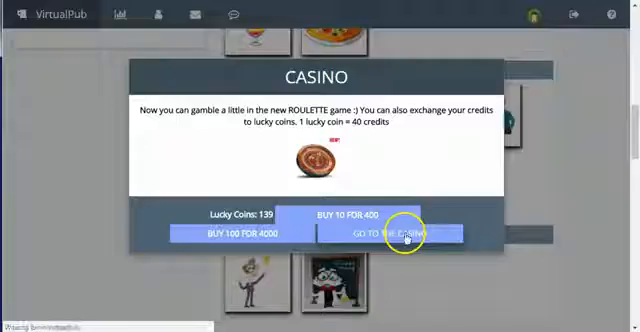
Step: Spin roulette with 5 lucky coins on red, lose to black 17, and start a new game
{"action": "left_click", "coordinate": [400, 234]}
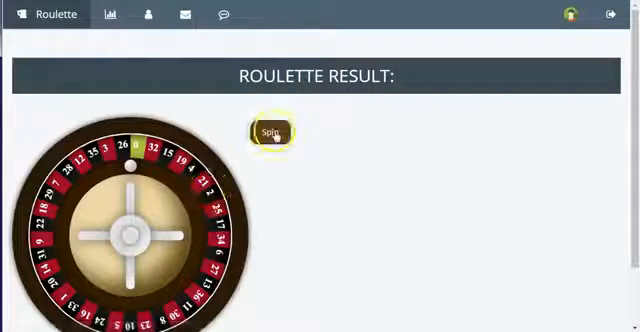
{"action": "left_click", "coordinate": [270, 131]}
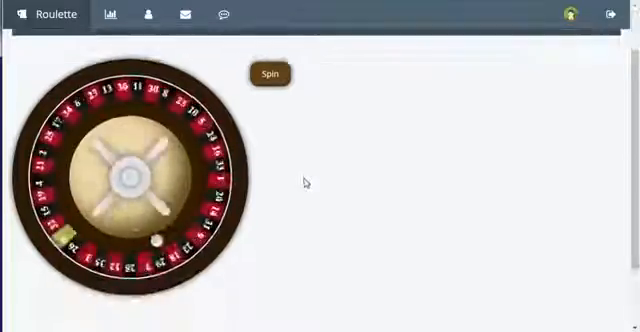
{"action": "left_click", "coordinate": [271, 73]}
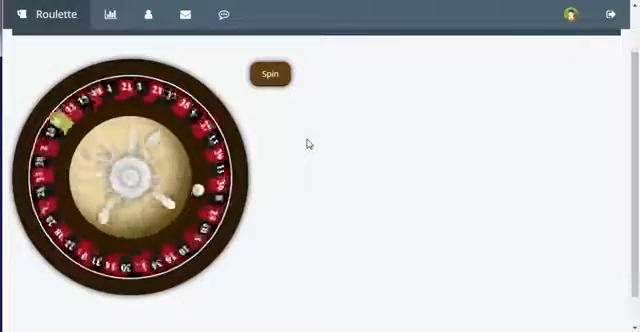
{"action": "left_click", "coordinate": [266, 73]}
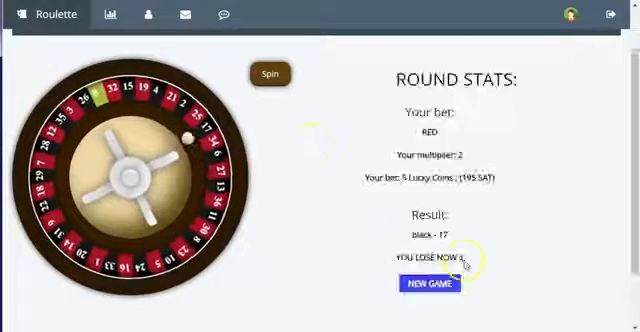
{"action": "left_click", "coordinate": [427, 283]}
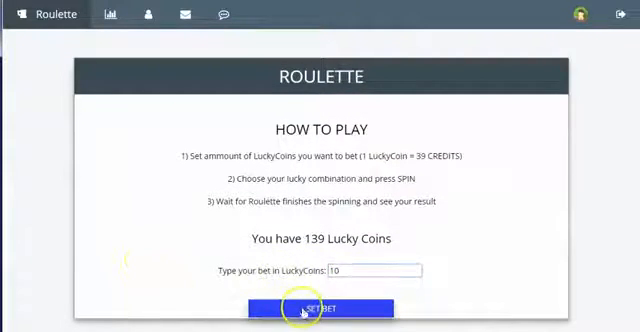
Step: Bet 10 lucky coins on red and spin the roulette wheel
{"action": "left_click", "coordinate": [320, 308]}
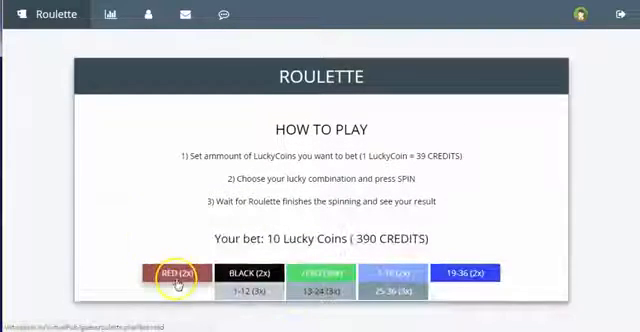
{"action": "left_click", "coordinate": [175, 273]}
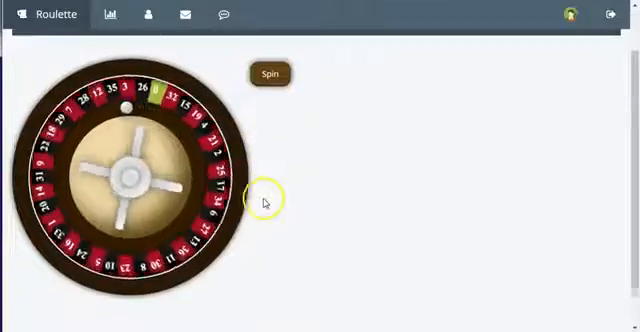
{"action": "left_click", "coordinate": [269, 74]}
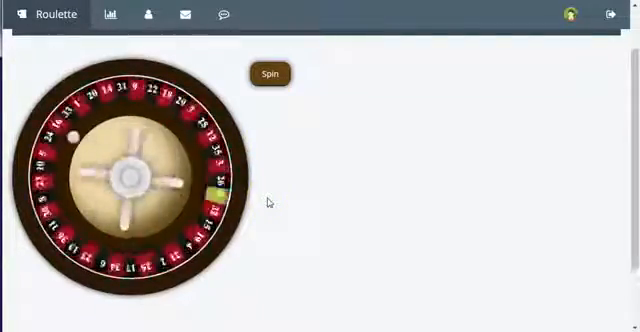
{"action": "left_click", "coordinate": [267, 73]}
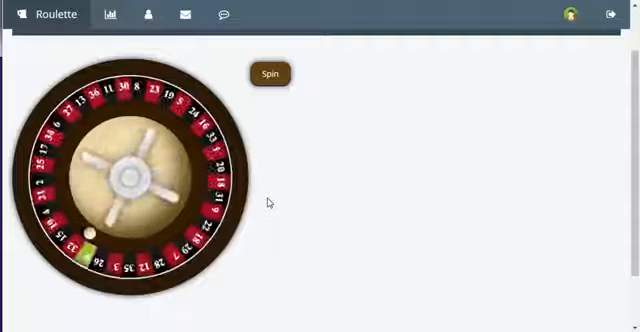
{"action": "left_click", "coordinate": [268, 73]}
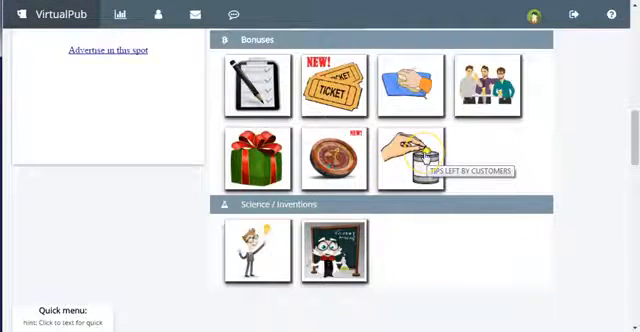
Step: Claim the customer tips bonus by passing the Zap.in store-front captcha for 286 credits
{"action": "left_click", "coordinate": [424, 155]}
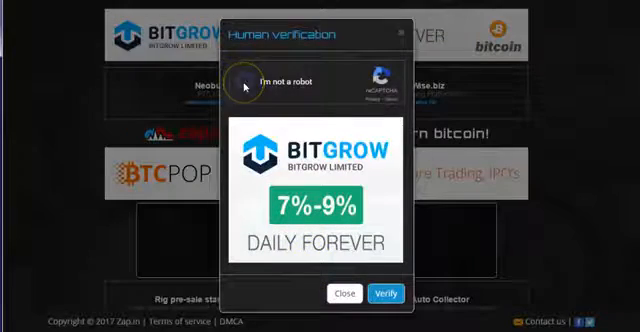
{"action": "left_click", "coordinate": [228, 83]}
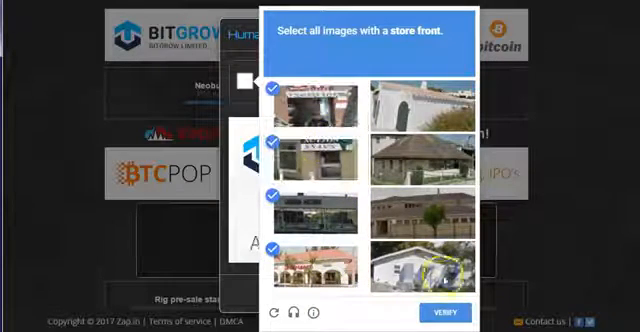
{"action": "left_click", "coordinate": [446, 311]}
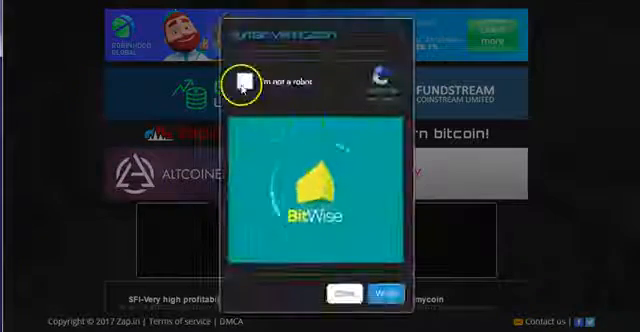
{"action": "left_click", "coordinate": [244, 79]}
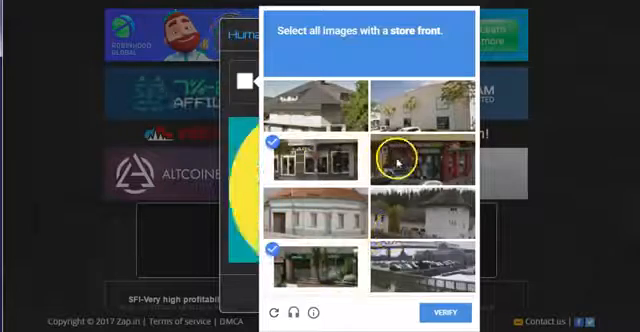
{"action": "left_click", "coordinate": [443, 311]}
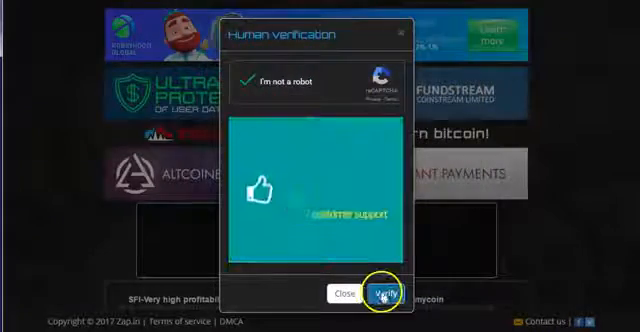
{"action": "left_click", "coordinate": [389, 292]}
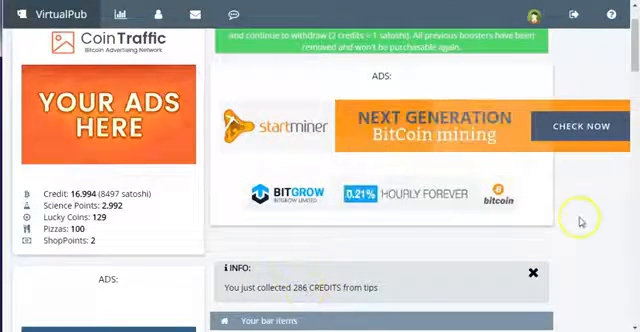
{"action": "scroll", "scroll_direction": "down", "scroll_amount": 3}
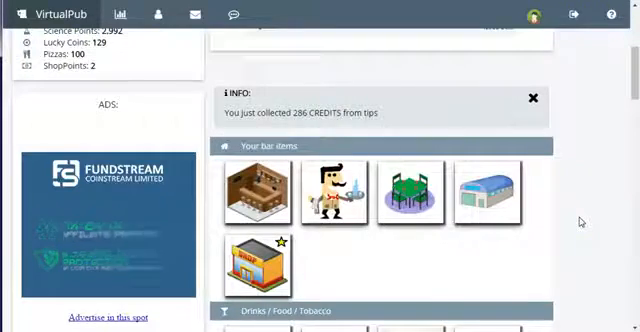
{"action": "scroll", "scroll_direction": "down", "scroll_amount": 3}
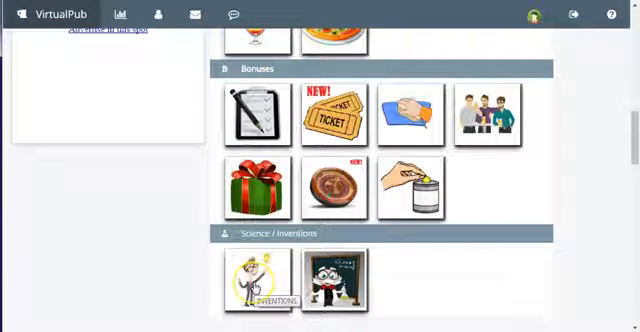
{"action": "left_click", "coordinate": [255, 280]}
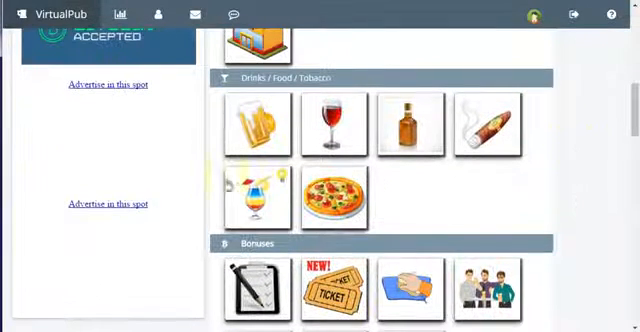
{"action": "mouse_move", "coordinate": [258, 195]}
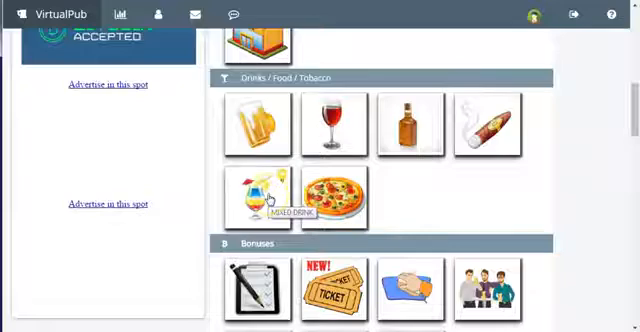
{"action": "left_click", "coordinate": [263, 200]}
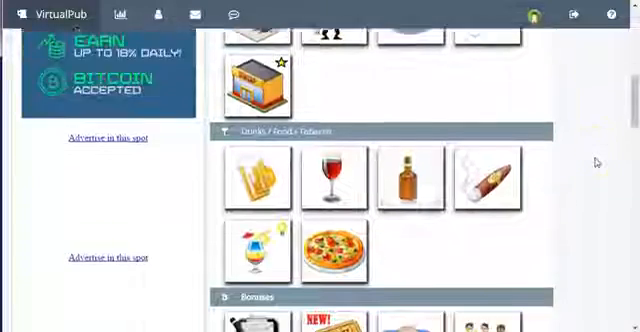
{"action": "scroll", "scroll_direction": "down", "scroll_amount": 3}
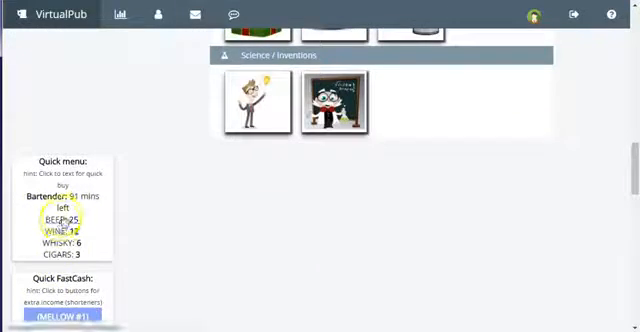
{"action": "scroll", "scroll_direction": "up", "scroll_amount": 3}
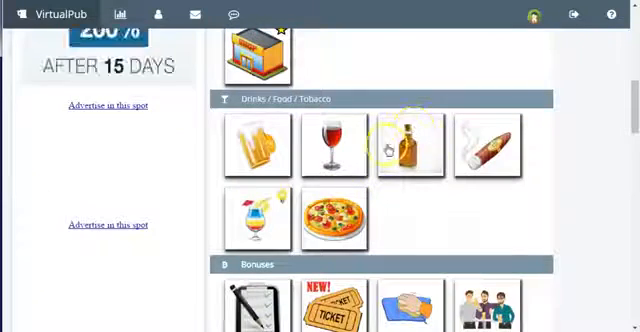
Step: Buy 5 bottles of Satoshi Whisky for 50 credits from the whisky supplies popup
{"action": "left_click", "coordinate": [408, 143]}
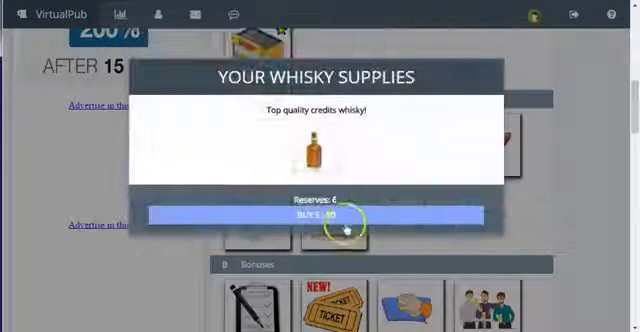
{"action": "left_click", "coordinate": [320, 217]}
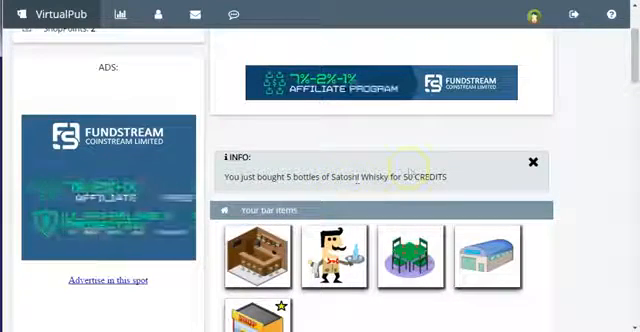
Step: Browse the shop, Quick menu and blackboard invention while 3 liters of beer sell for 9 credits
{"action": "scroll", "scroll_direction": "down", "scroll_amount": 3}
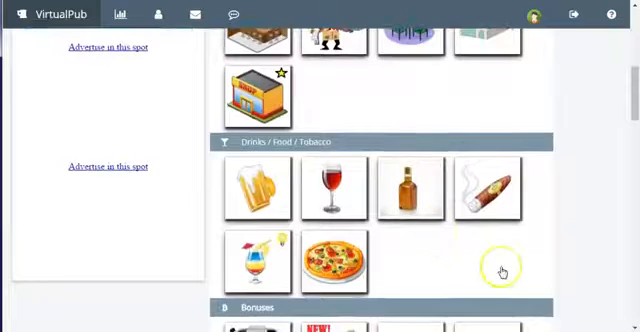
{"action": "scroll", "scroll_direction": "down", "scroll_amount": 3}
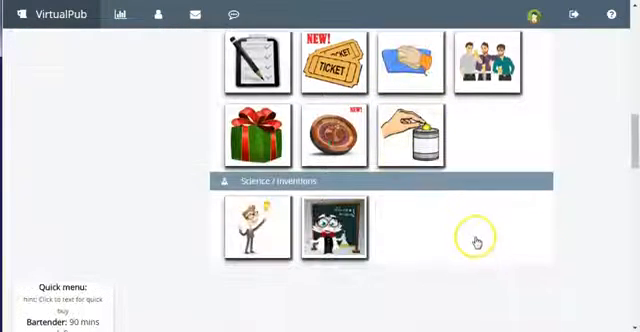
{"action": "scroll", "scroll_direction": "down", "scroll_amount": 3}
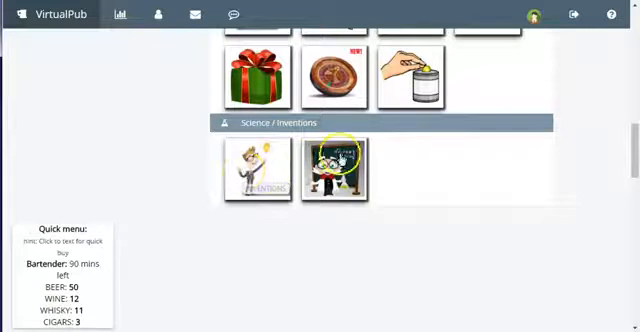
{"action": "left_click", "coordinate": [337, 170]}
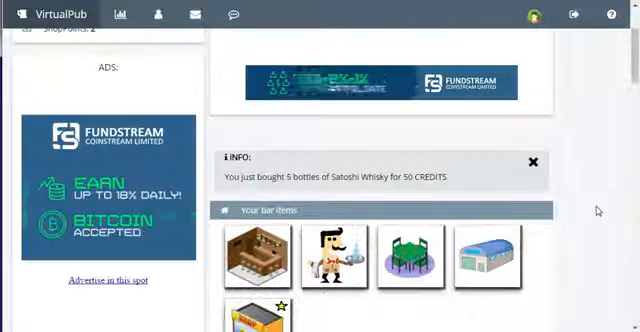
{"action": "scroll", "scroll_direction": "down", "scroll_amount": 3}
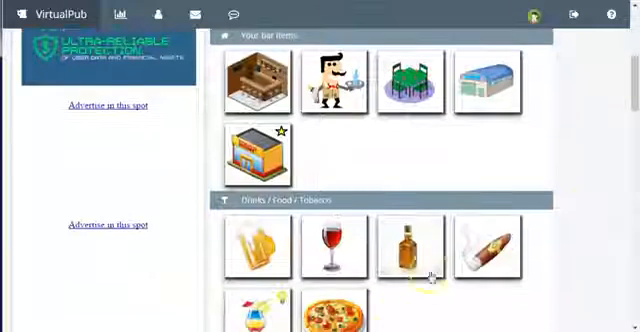
{"action": "left_click", "coordinate": [410, 245]}
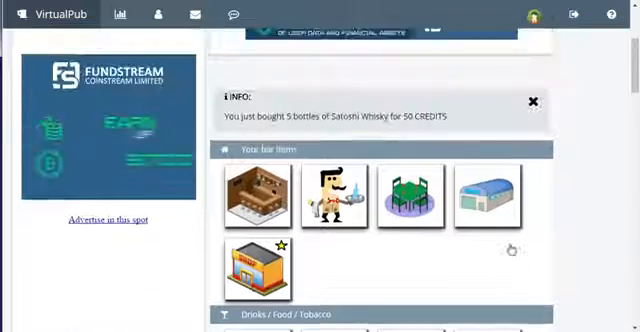
{"action": "scroll", "scroll_direction": "down", "scroll_amount": 3}
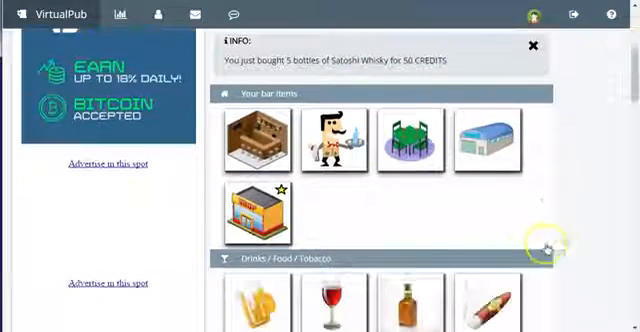
{"action": "scroll", "scroll_direction": "down", "scroll_amount": 3}
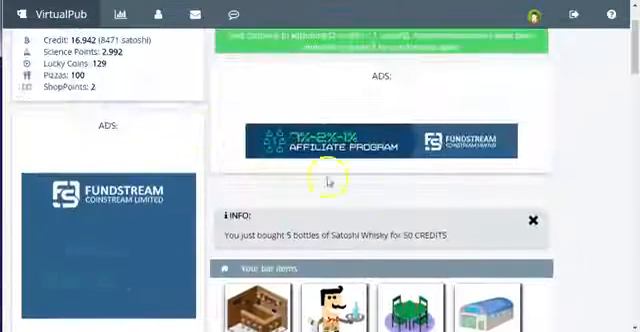
{"action": "scroll", "scroll_direction": "down", "scroll_amount": 3}
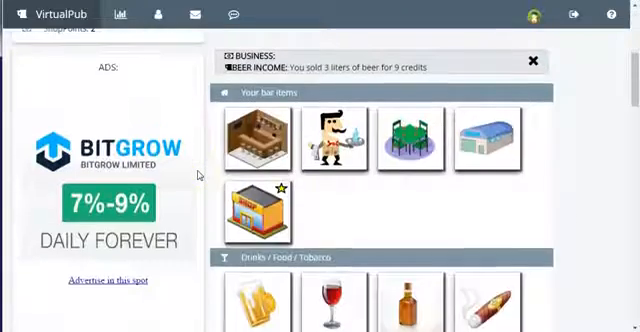
Step: Scroll down to the Quick FastCash MELLOW #1 link
{"action": "scroll", "scroll_direction": "down", "scroll_amount": 3}
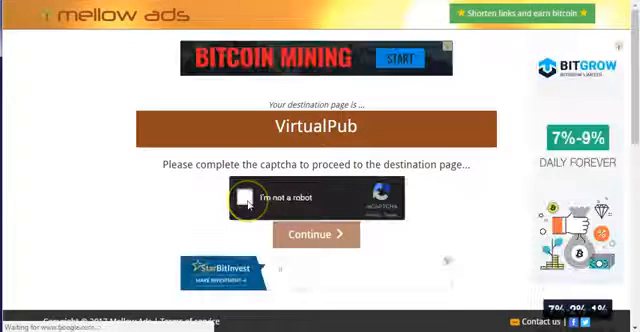
Step: Solve the Mellow Ads reCAPTCHA street-sign challenge and confirm 'I'm not a robot'
{"action": "left_click", "coordinate": [245, 197]}
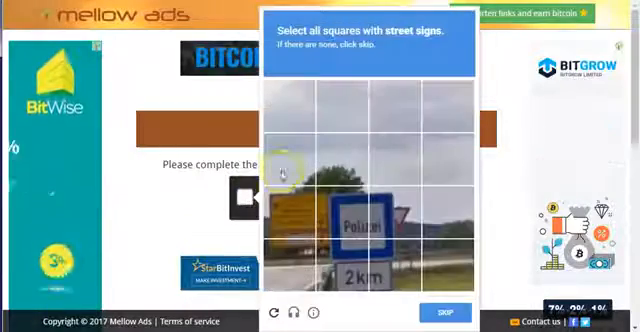
{"action": "left_click", "coordinate": [350, 265]}
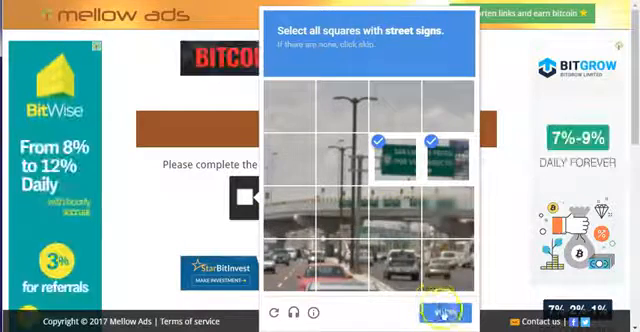
{"action": "left_click", "coordinate": [448, 312]}
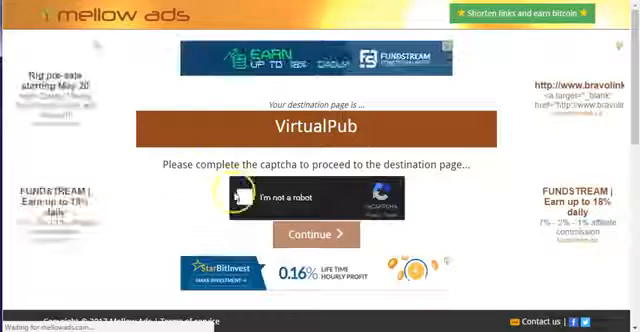
{"action": "left_click", "coordinate": [242, 194]}
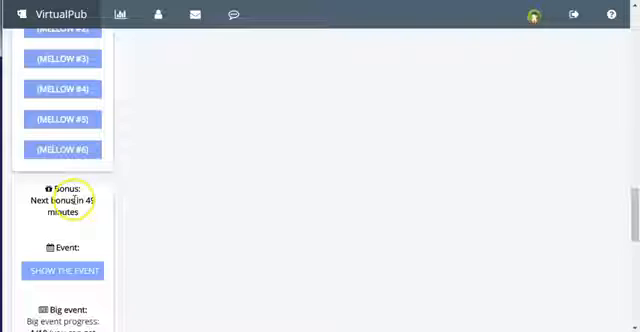
Step: Scroll to Event, request SHOW THE EVENT, and tick the Mellow Ads captcha
{"action": "scroll", "scroll_direction": "down", "scroll_amount": 3}
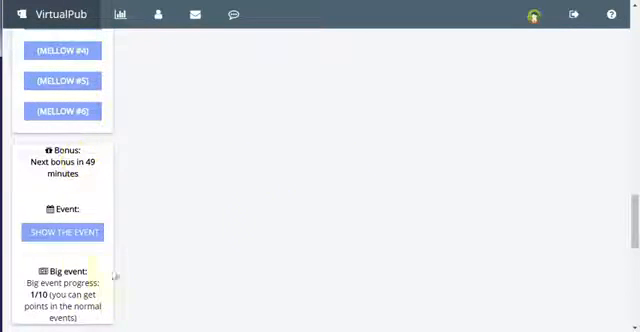
{"action": "left_click", "coordinate": [59, 232]}
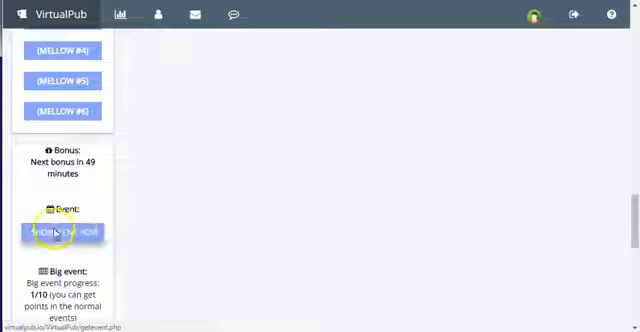
{"action": "left_click", "coordinate": [65, 233]}
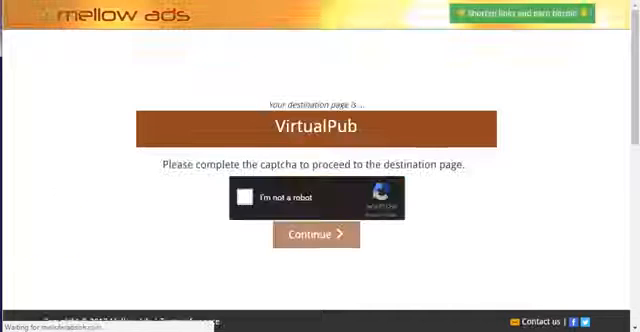
{"action": "left_click", "coordinate": [316, 233]}
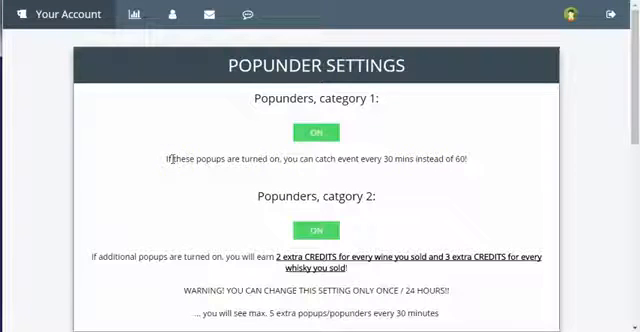
{"action": "double_click", "coordinate": [358, 158]}
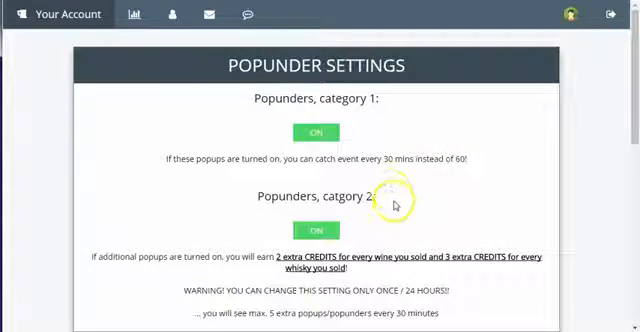
{"action": "scroll", "scroll_direction": "down", "scroll_amount": 3}
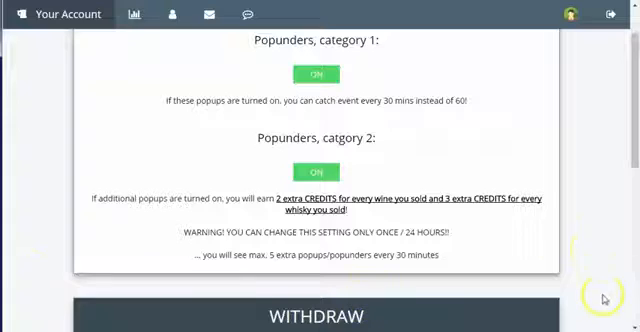
{"action": "mouse_move", "coordinate": [582, 167]}
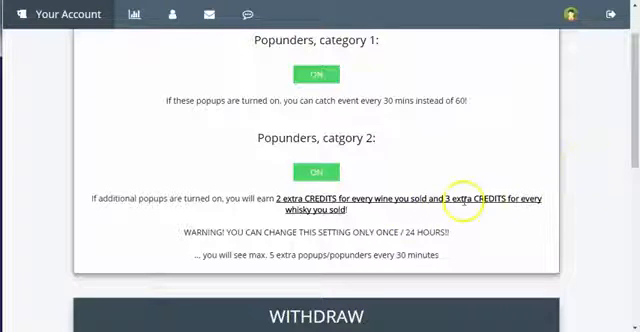
{"action": "scroll", "scroll_direction": "down", "scroll_amount": 3}
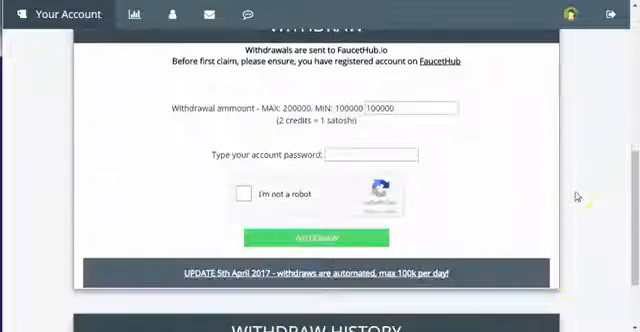
Step: Scroll through General Stats: 1246 active players and 316,706,803 credits withdrawn
{"action": "scroll", "scroll_direction": "down", "scroll_amount": 3}
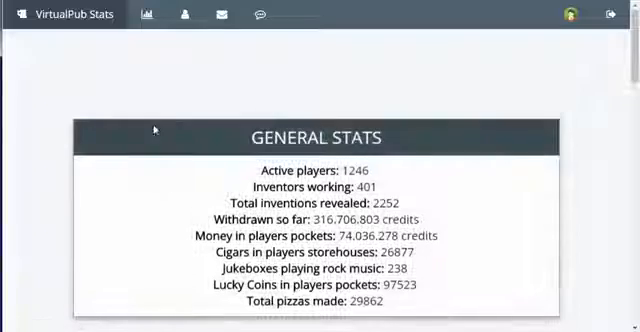
Step: Scroll past Top 10 Referrers and Inventors, then open the Referral Center
{"action": "scroll", "scroll_direction": "down", "scroll_amount": 3}
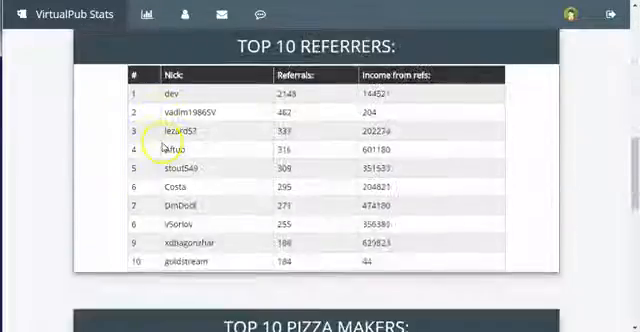
{"action": "scroll", "scroll_direction": "down", "scroll_amount": 3}
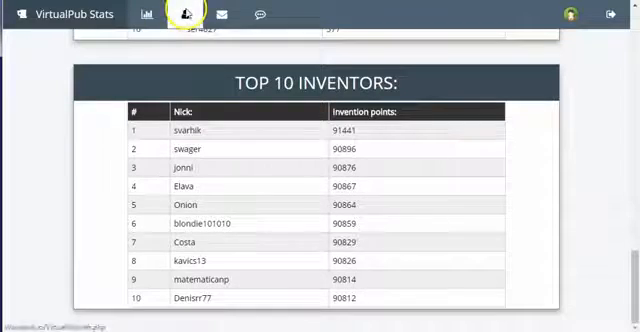
{"action": "left_click", "coordinate": [188, 15]}
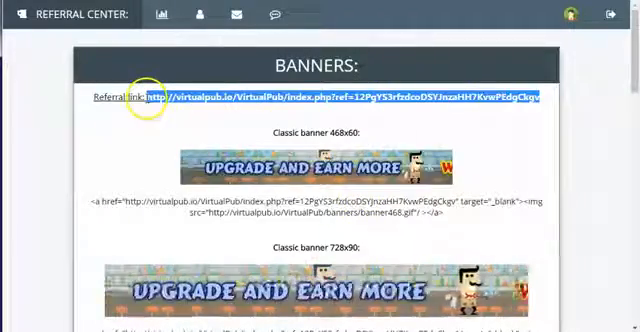
Step: Scroll through the referral banner codes, then go to the chat page
{"action": "scroll", "scroll_direction": "down", "scroll_amount": 3}
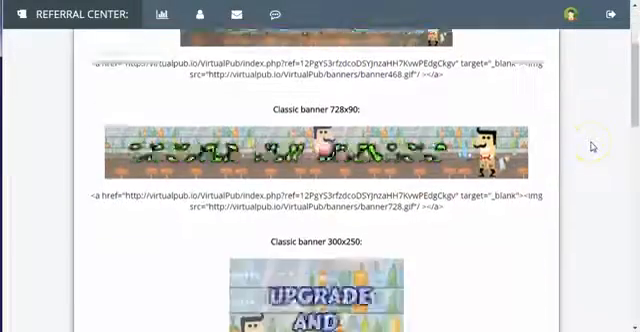
{"action": "scroll", "scroll_direction": "down", "scroll_amount": 3}
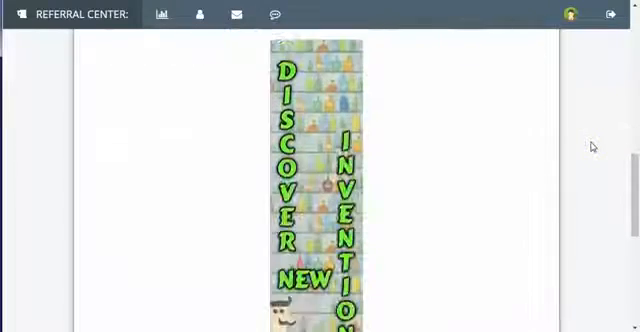
{"action": "scroll", "scroll_direction": "down", "scroll_amount": 3}
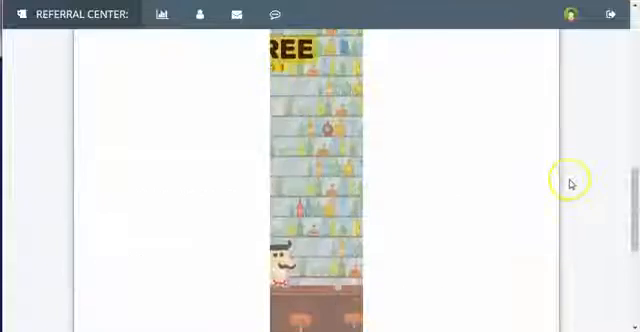
{"action": "left_click", "coordinate": [233, 14]}
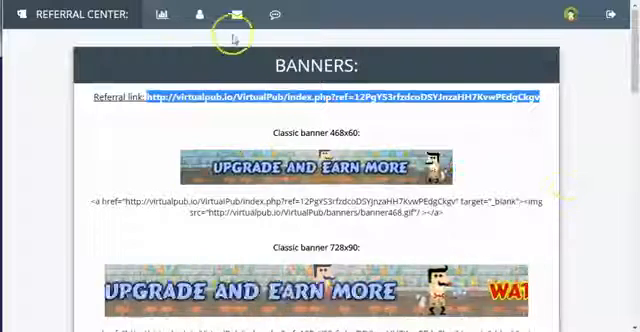
{"action": "left_click", "coordinate": [236, 14]}
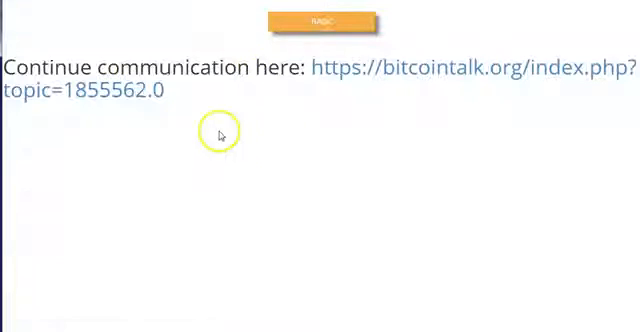
Step: Go back from the chat notice to the VirtualPub bar page
{"action": "left_click", "coordinate": [470, 70]}
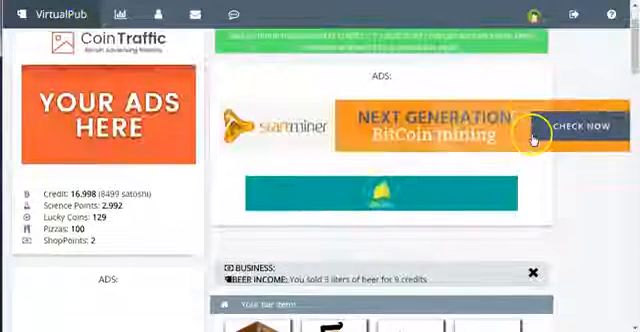
{"action": "scroll", "scroll_direction": "down", "scroll_amount": 3}
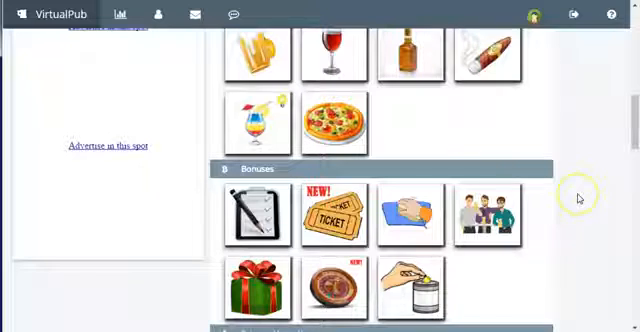
{"action": "mouse_move", "coordinate": [580, 197]}
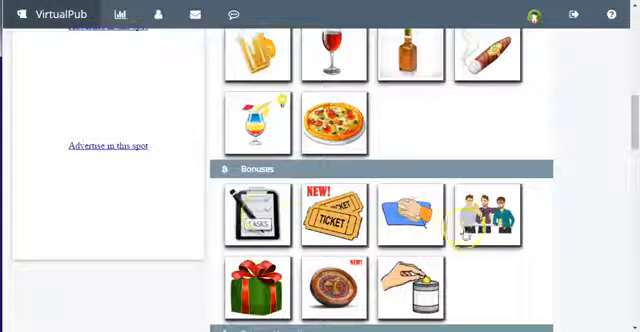
{"action": "scroll", "scroll_direction": "down", "scroll_amount": 3}
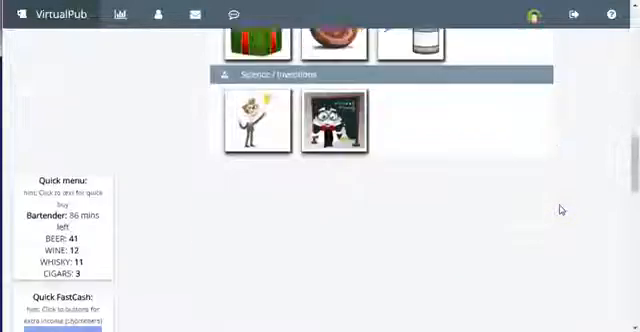